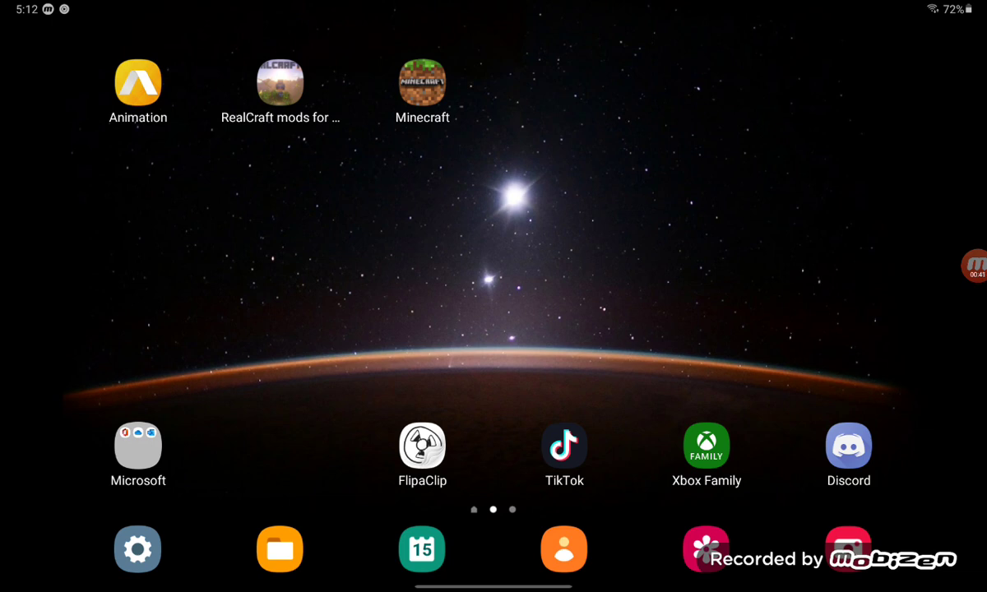
Step: Launch FlipaClip from the home screen to reopen the heart-and-arrow project
{"action": "left_click", "coordinate": [421, 448]}
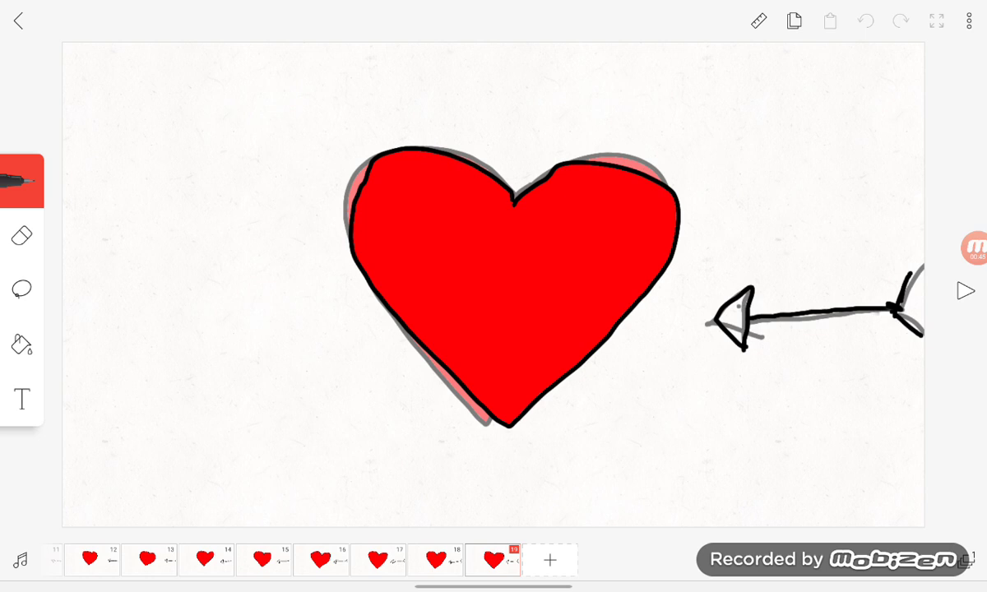